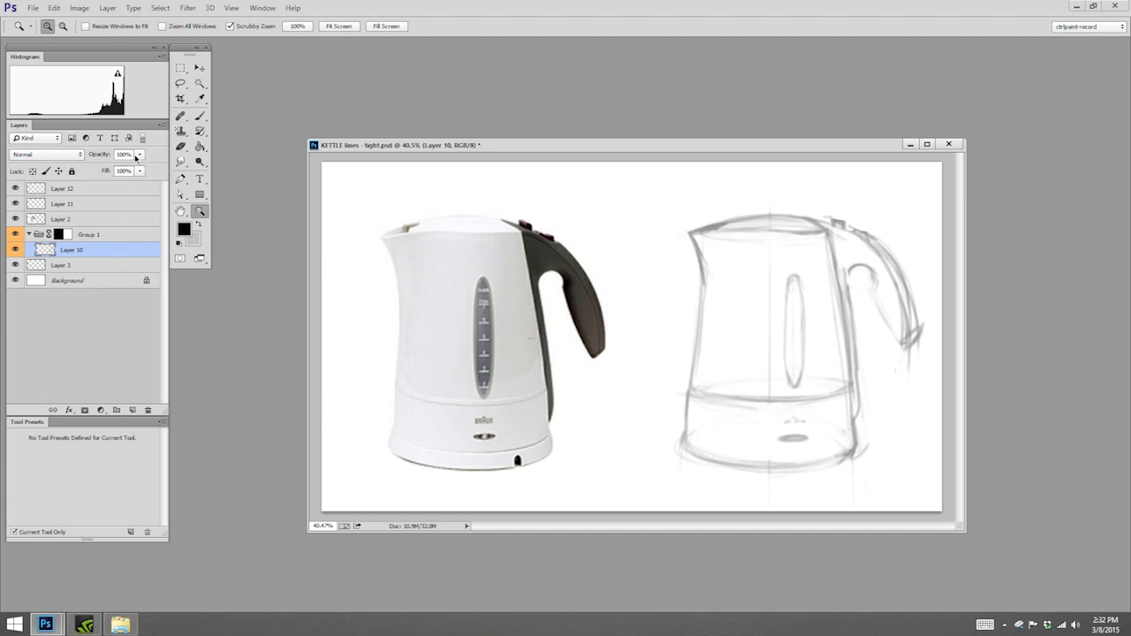
Fade the sketch layer's opacity and add Layer 11 for tracing the kettle side in black
{"action": "left_click_drag", "start_coordinate": [135, 154], "coordinate": [122, 166]}
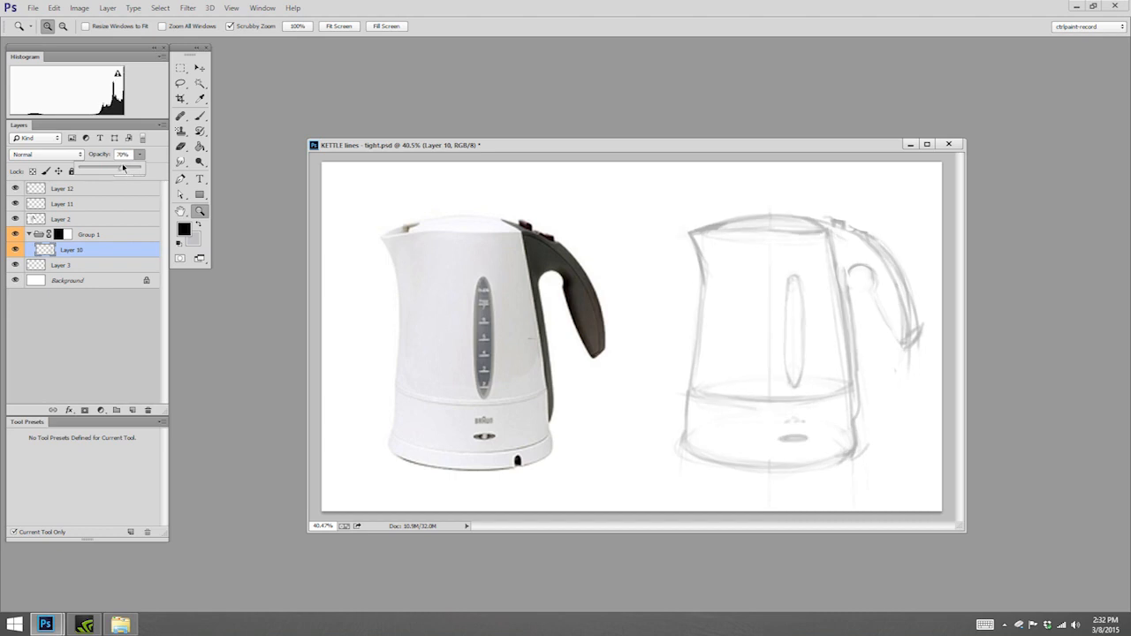
{"action": "left_click_drag", "start_coordinate": [122, 166], "coordinate": [99, 167]}
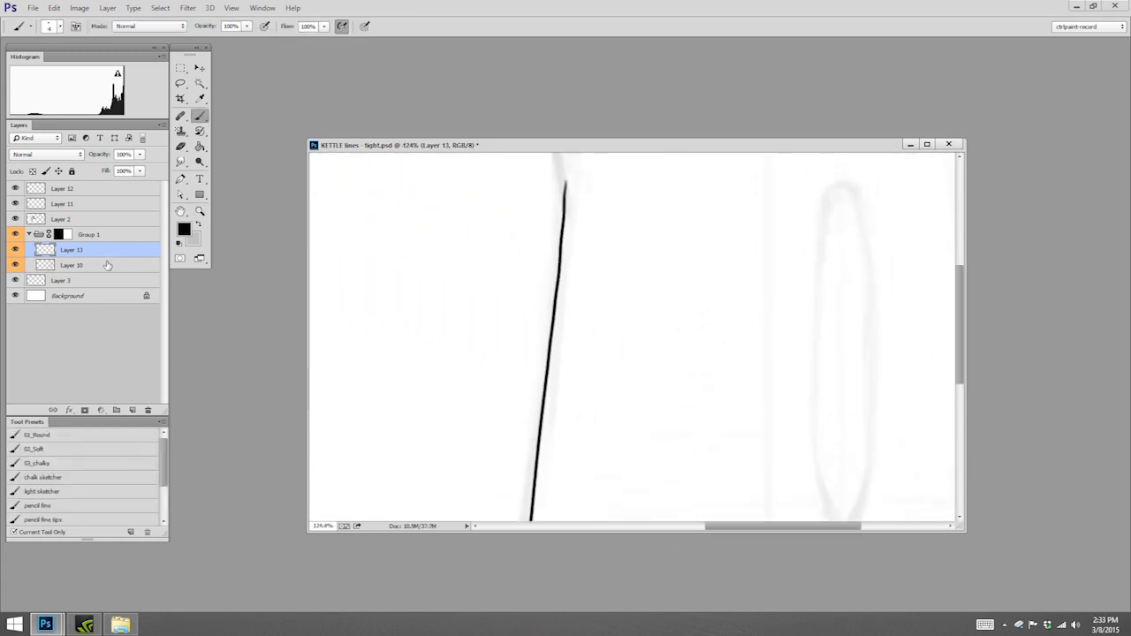
{"action": "left_click", "coordinate": [74, 265]}
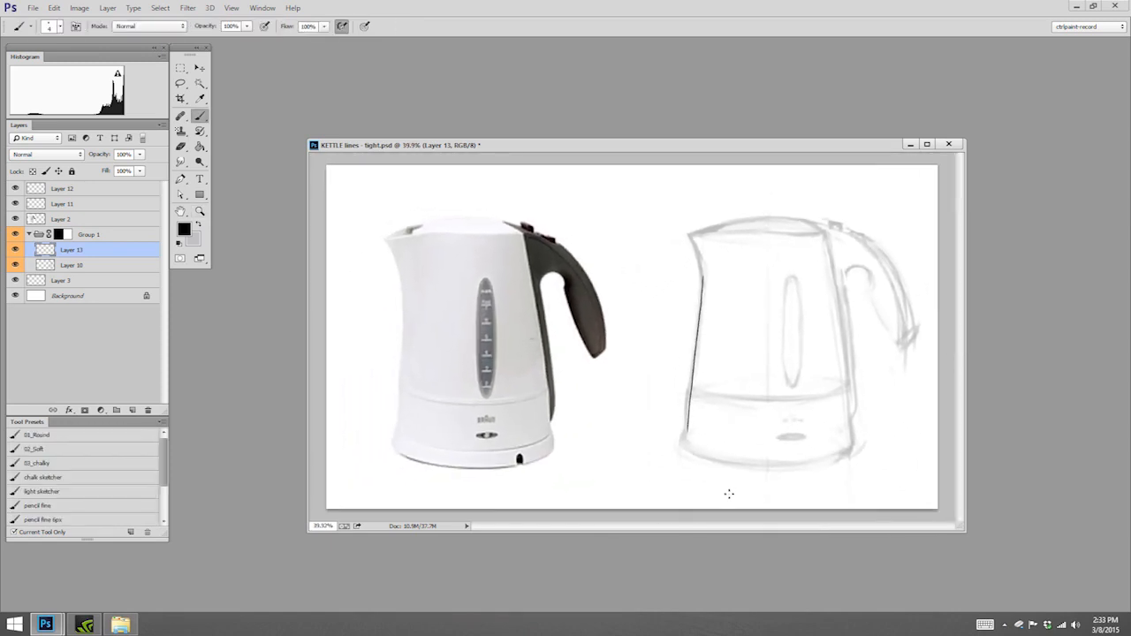
{"action": "mouse_move", "coordinate": [732, 488]}
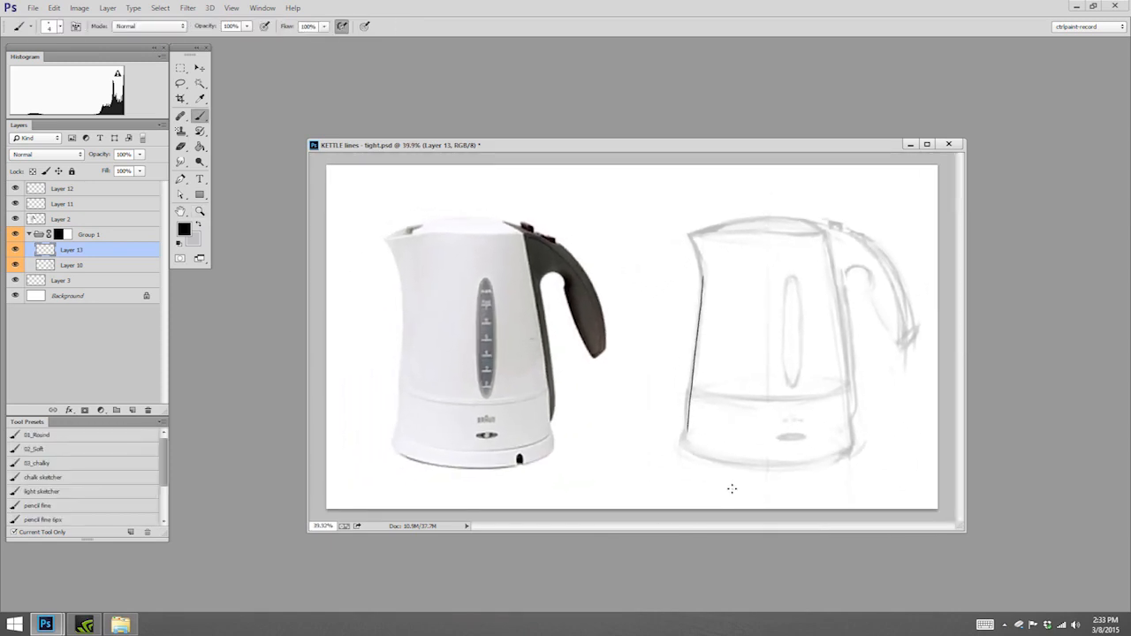
Arrange the reference photo and drawing in two windows side by side, zoomed on the lid
{"action": "left_click", "coordinate": [263, 7]}
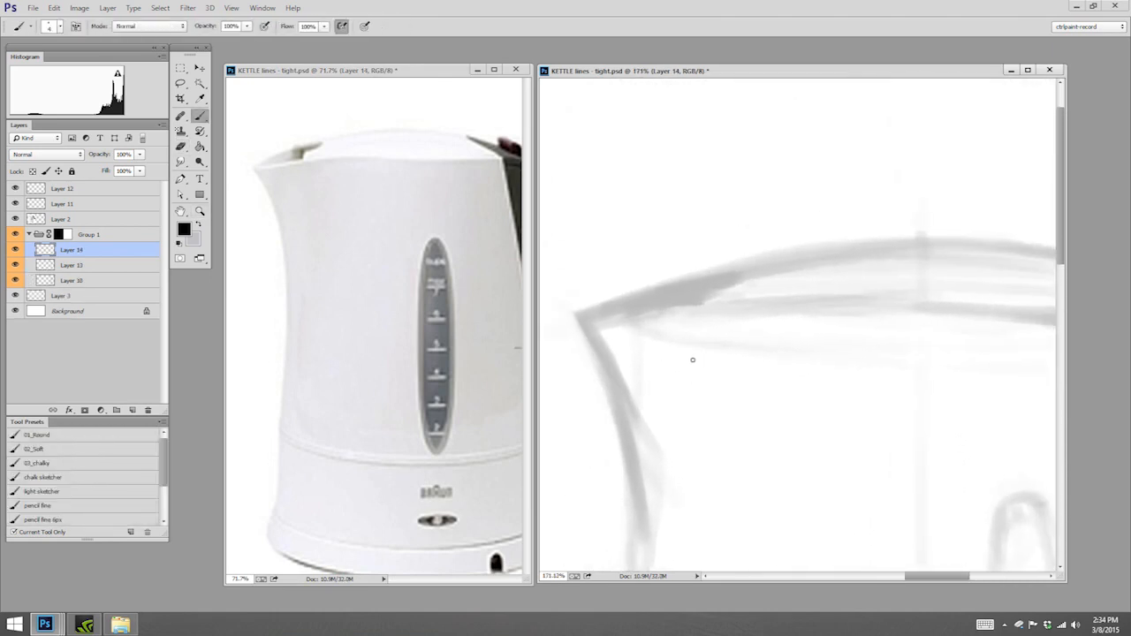
Ink the lid rim, lid tab, spout edge and outer top contour in black on Layers 15 and 16
{"action": "left_click_drag", "start_coordinate": [693, 361], "coordinate": [682, 307]}
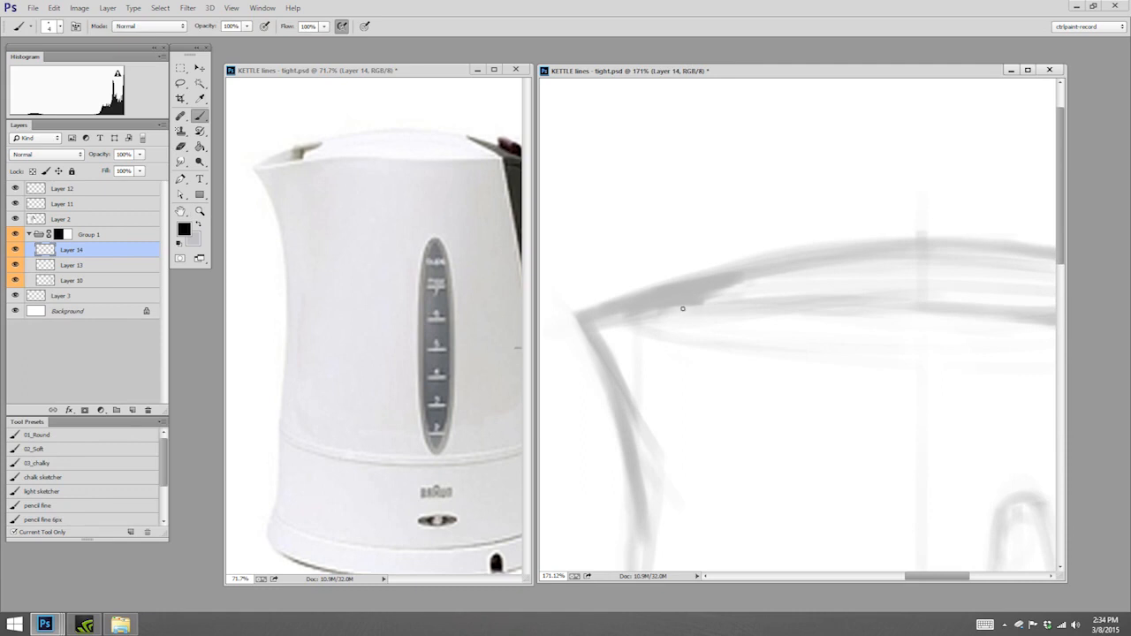
{"action": "mouse_move", "coordinate": [760, 283]}
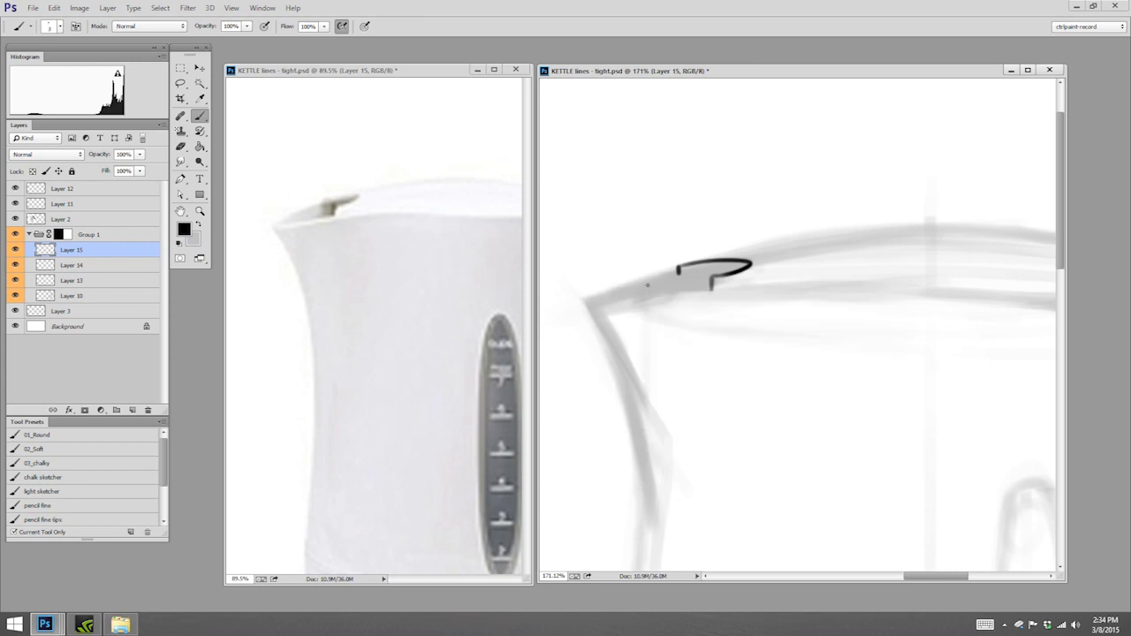
{"action": "left_click_drag", "start_coordinate": [650, 285], "coordinate": [601, 299]}
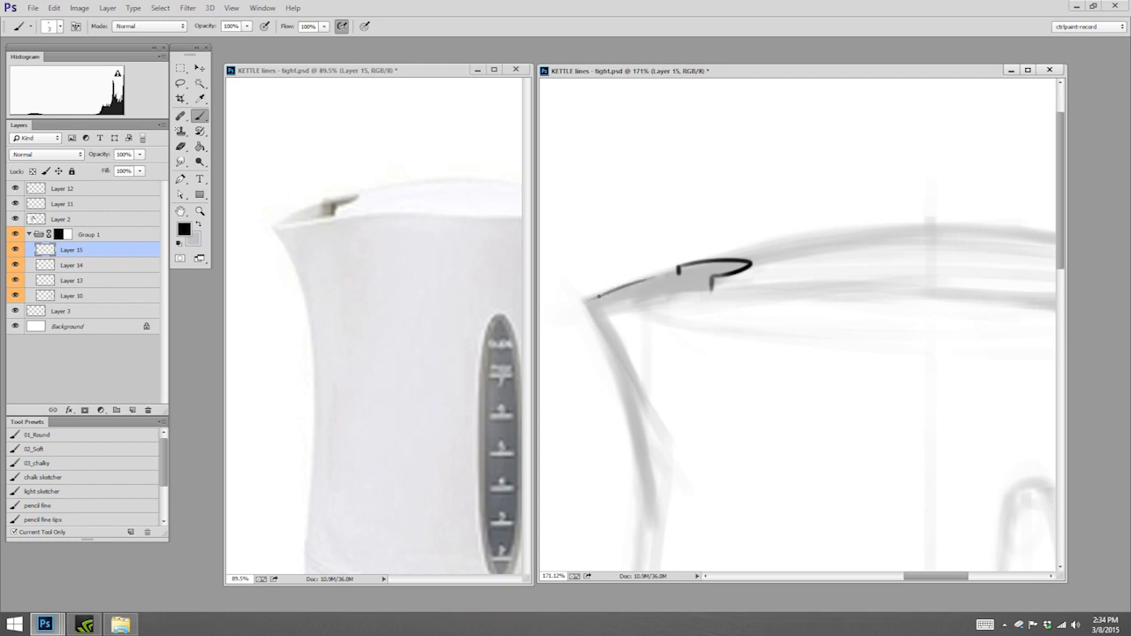
{"action": "left_click_drag", "start_coordinate": [681, 269], "coordinate": [583, 297]}
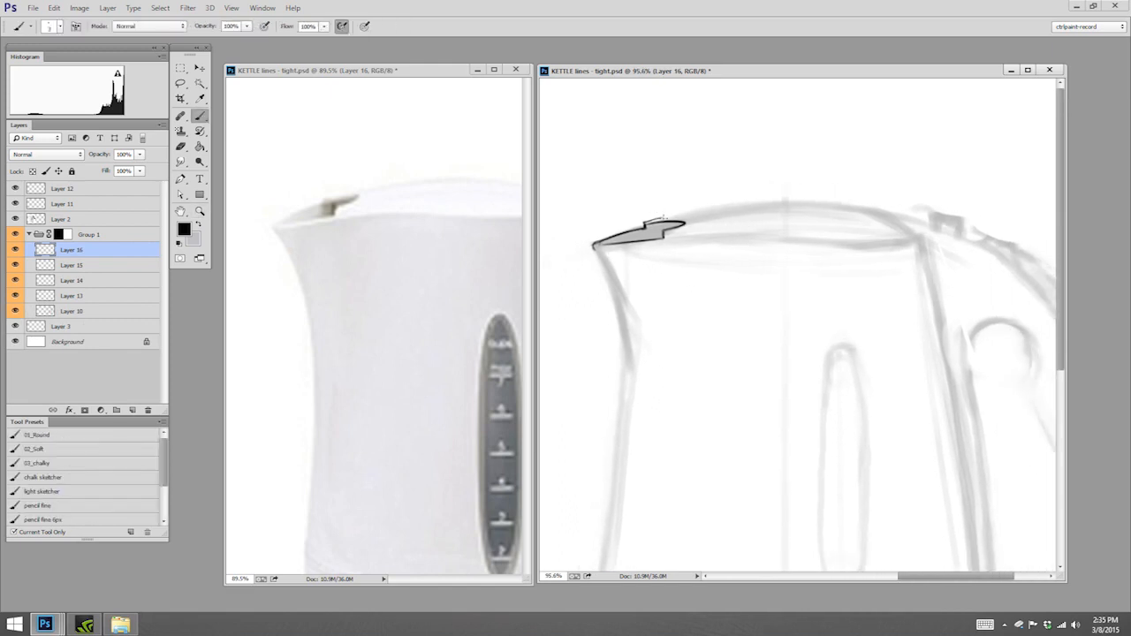
{"action": "left_click_drag", "start_coordinate": [672, 221], "coordinate": [875, 212]}
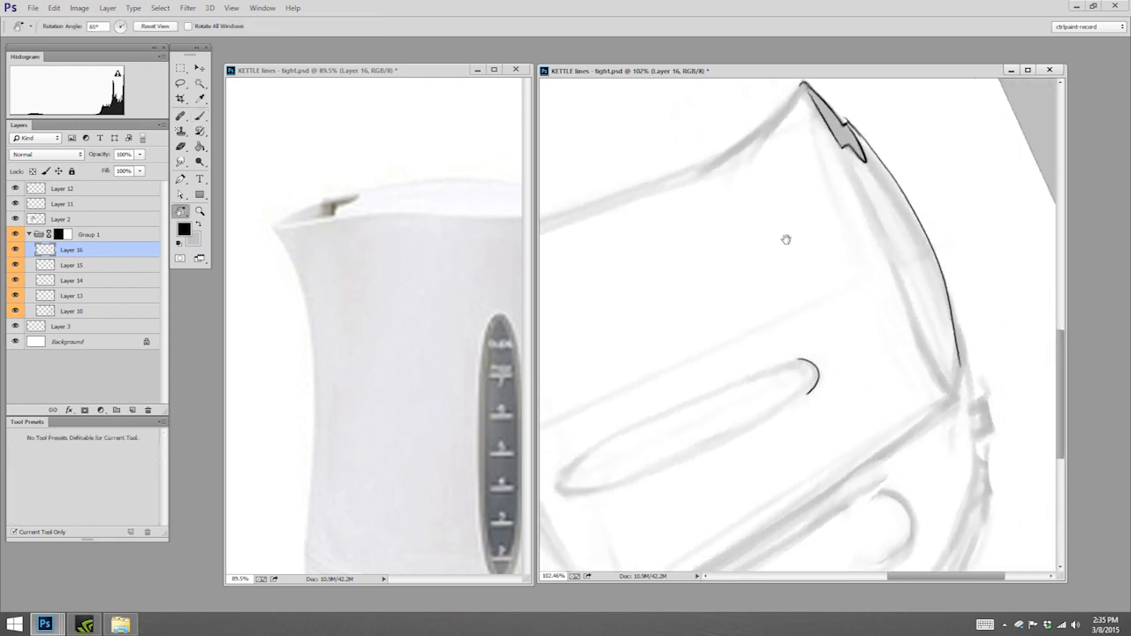
Rotate the canvas view to angle the kettle body and handle for easier inking strokes
{"action": "left_click_drag", "start_coordinate": [785, 241], "coordinate": [840, 325]}
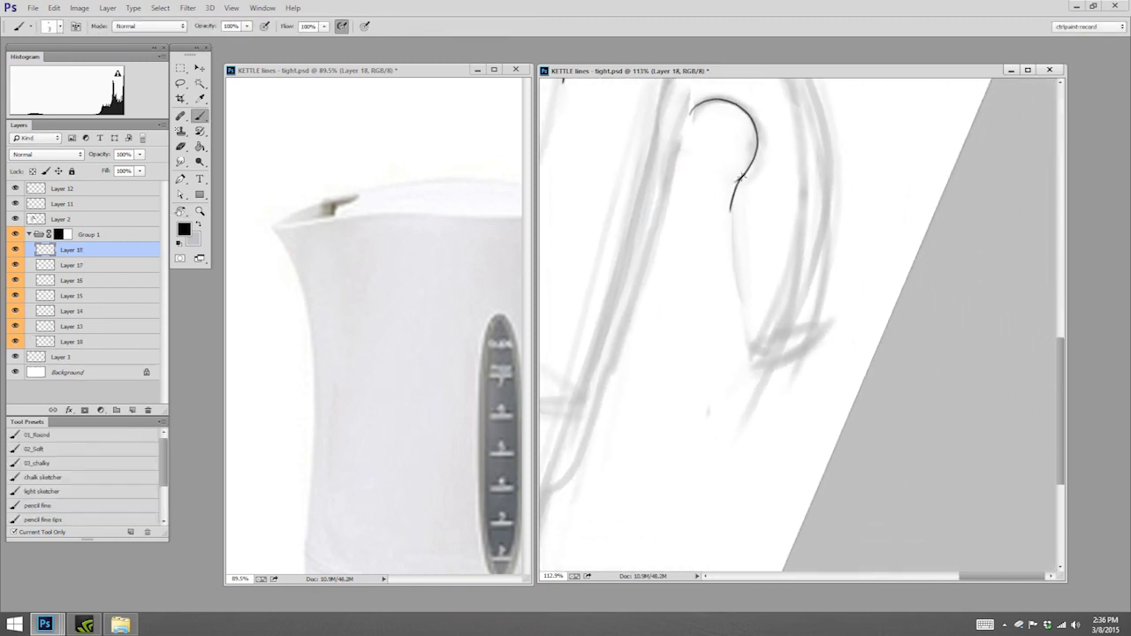
Ink the handle's outer curve, then transform the duplicated stroke layer (Layer 19 copy)
{"action": "left_click_drag", "start_coordinate": [742, 177], "coordinate": [769, 357]}
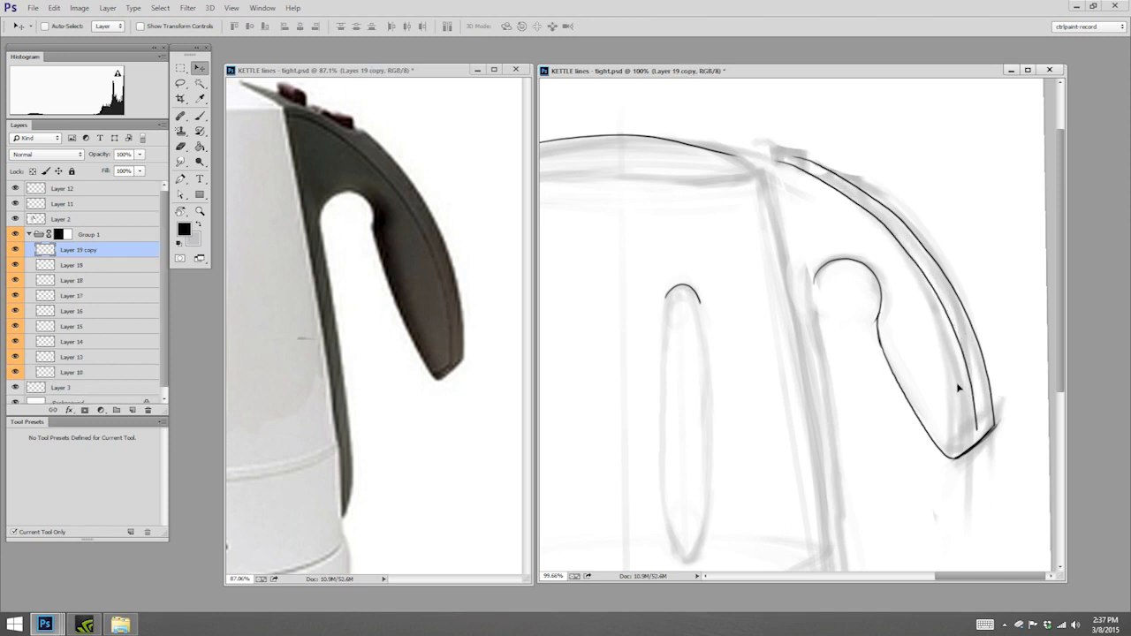
{"action": "key", "text": "Ctrl+T"}
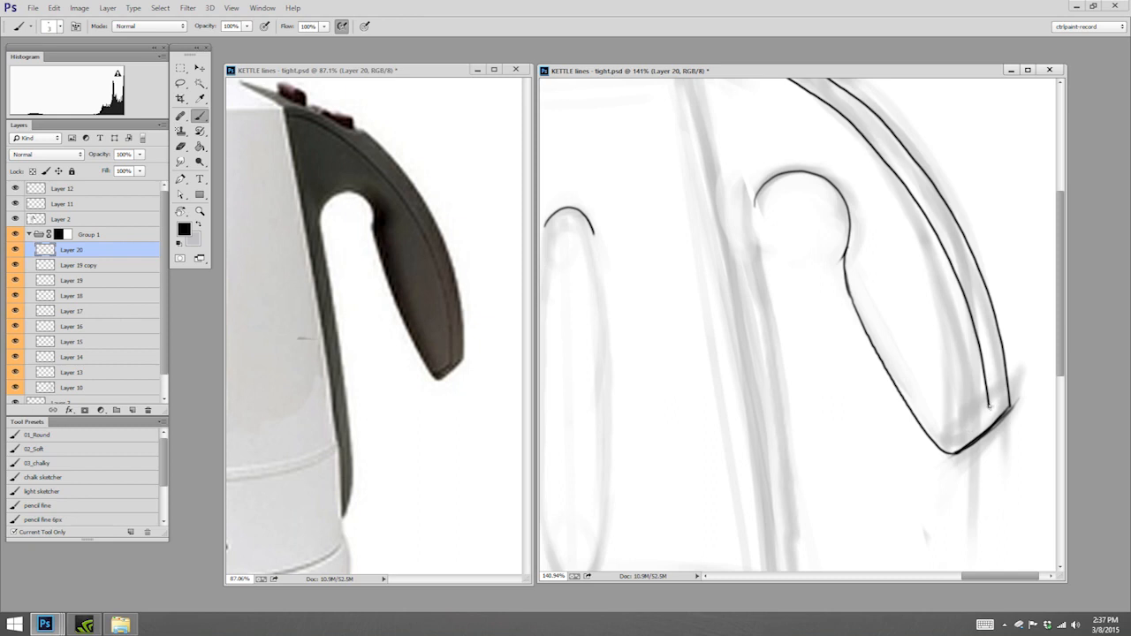
Stroke the handle's inner edge curve in black on Layer 20
{"action": "left_click_drag", "start_coordinate": [990, 407], "coordinate": [941, 438]}
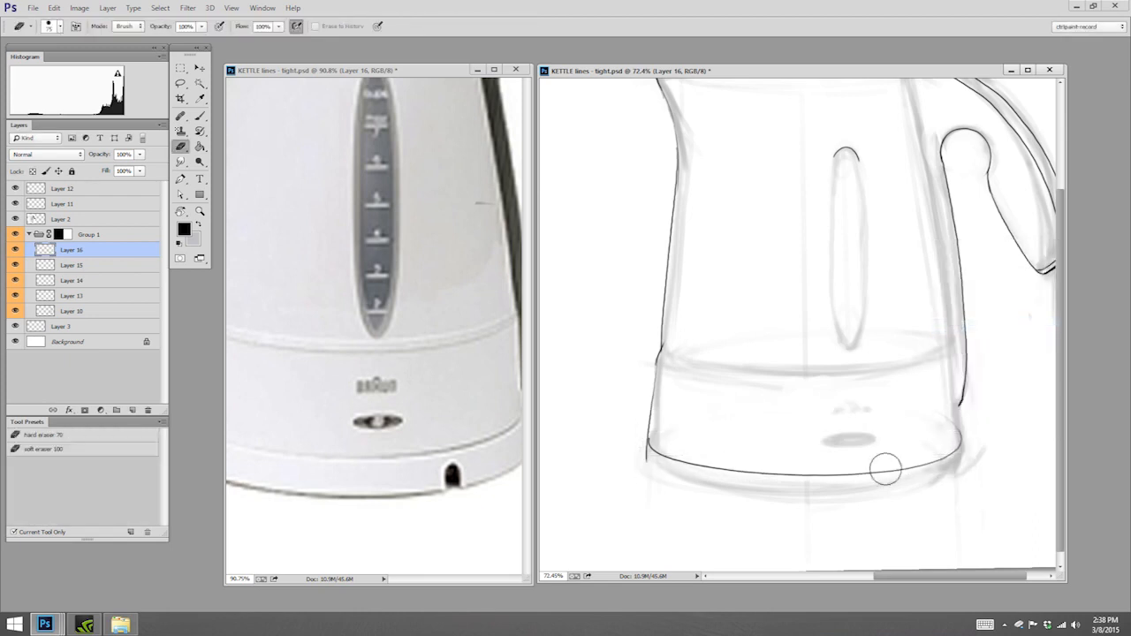
Erase stray strokes along the kettle base outline on Layer 16
{"action": "left_click_drag", "start_coordinate": [884, 469], "coordinate": [964, 426]}
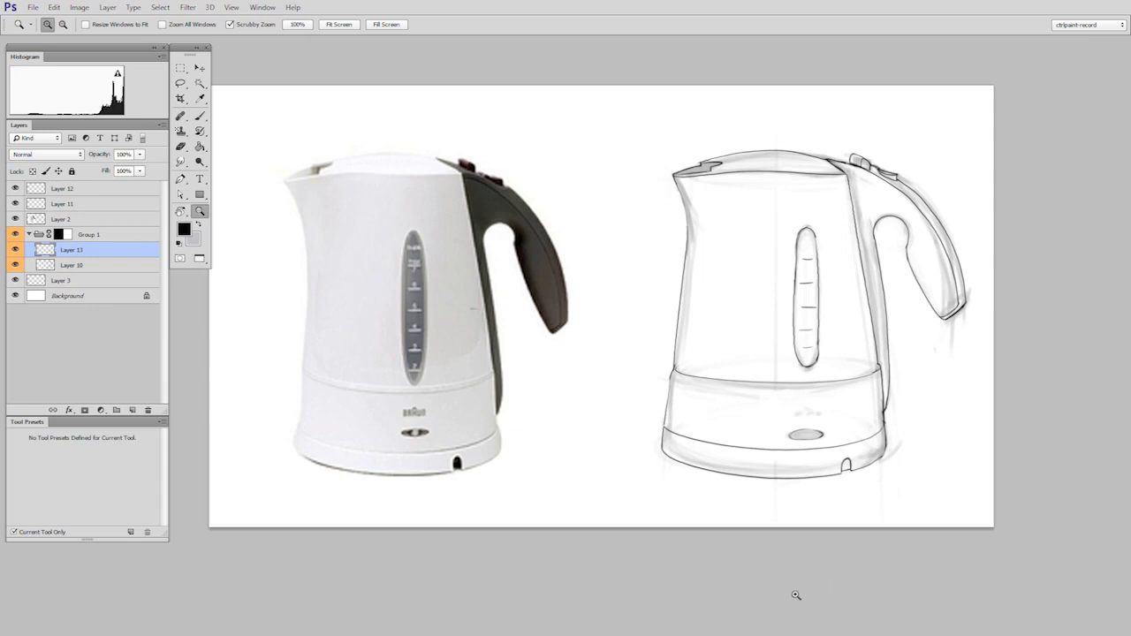
{"action": "mouse_move", "coordinate": [912, 548]}
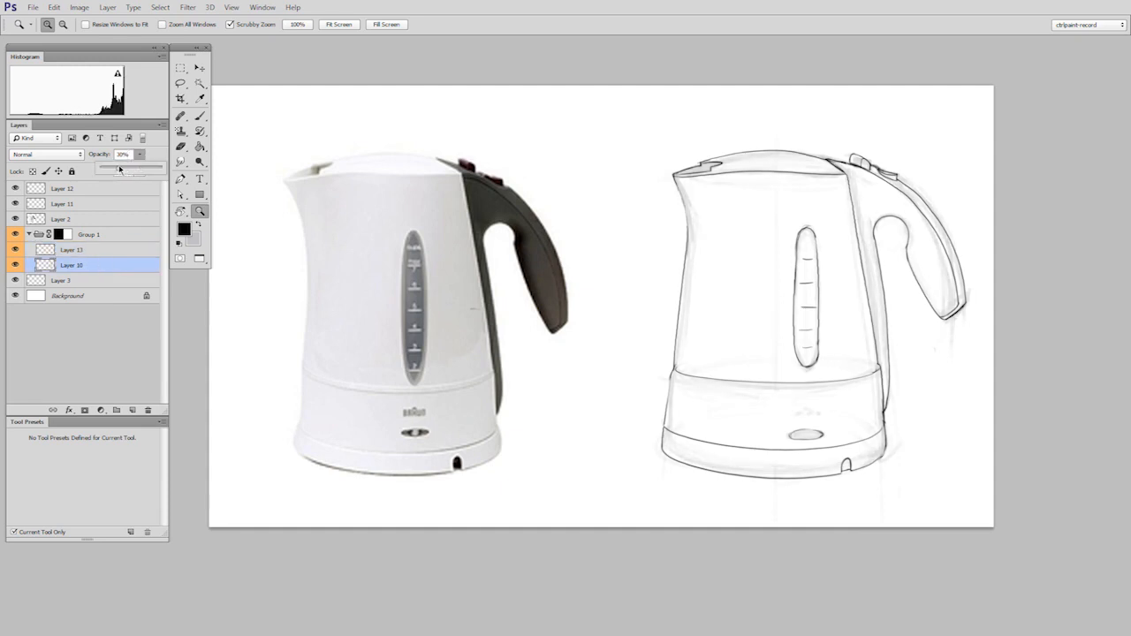
Fade the sketch guideline layer out so only the black kettle outline shows
{"action": "left_click_drag", "start_coordinate": [121, 166], "coordinate": [106, 167]}
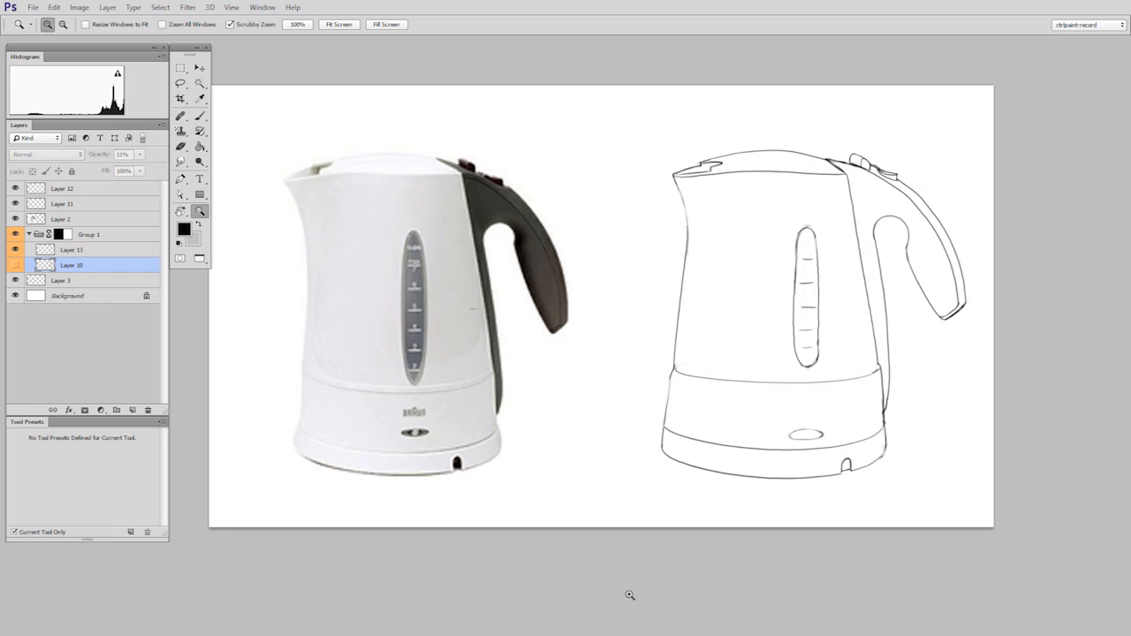
{"action": "mouse_move", "coordinate": [666, 625]}
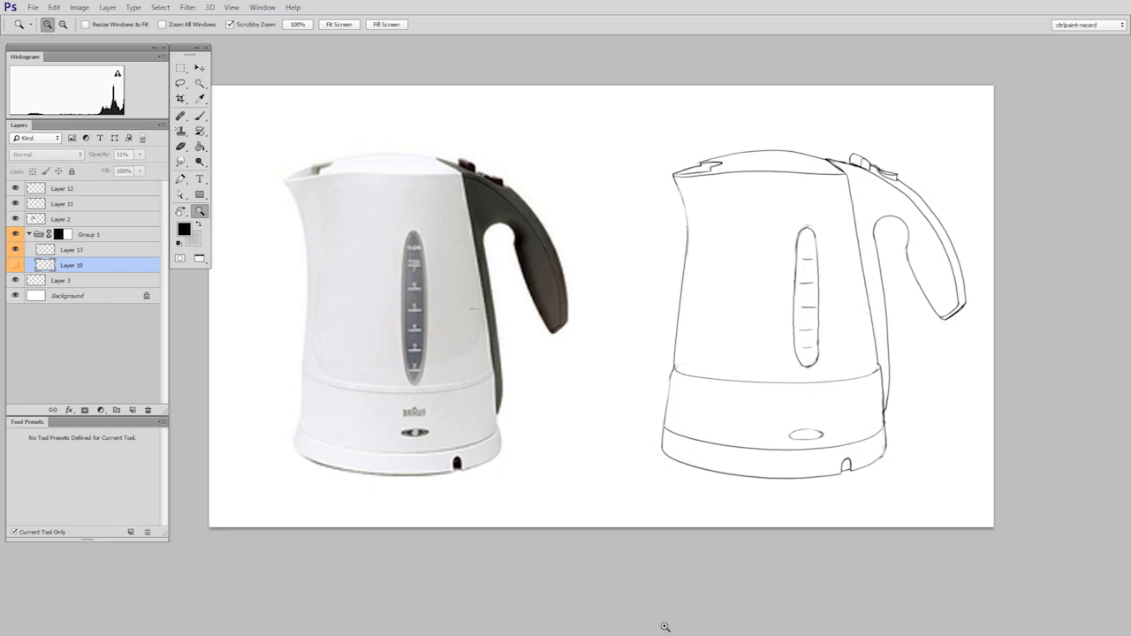